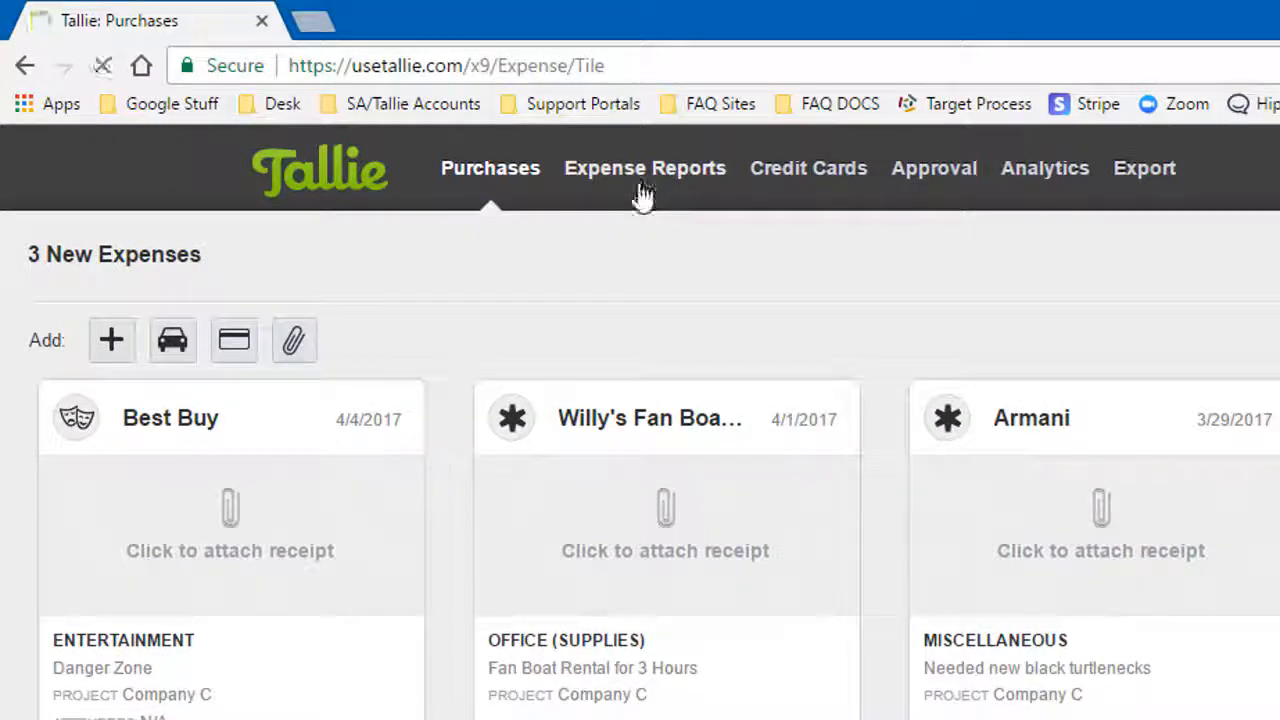
Switch to the Expense Reports section listing the unsubmitted reports
left_click(644, 168)
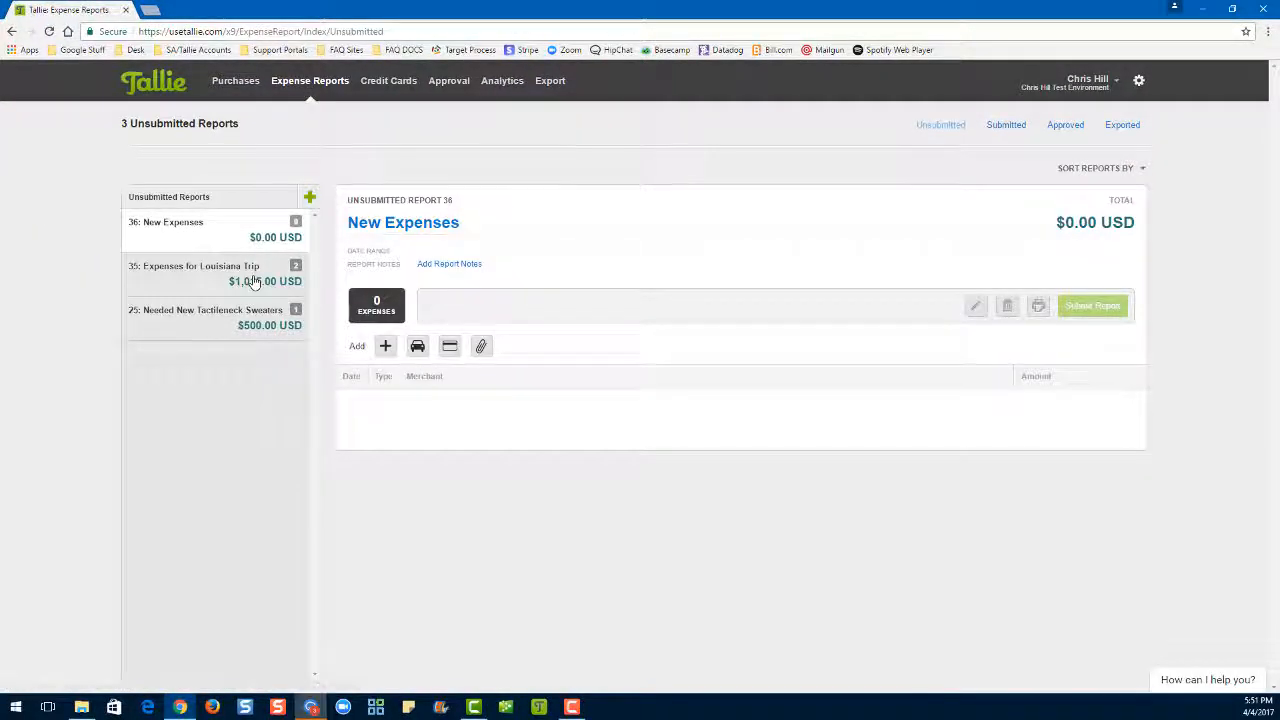
Show report 35 'Expenses for Louisiana Trip' with its $1,000 Willy's Fan Boat Rental expense
left_click(216, 272)
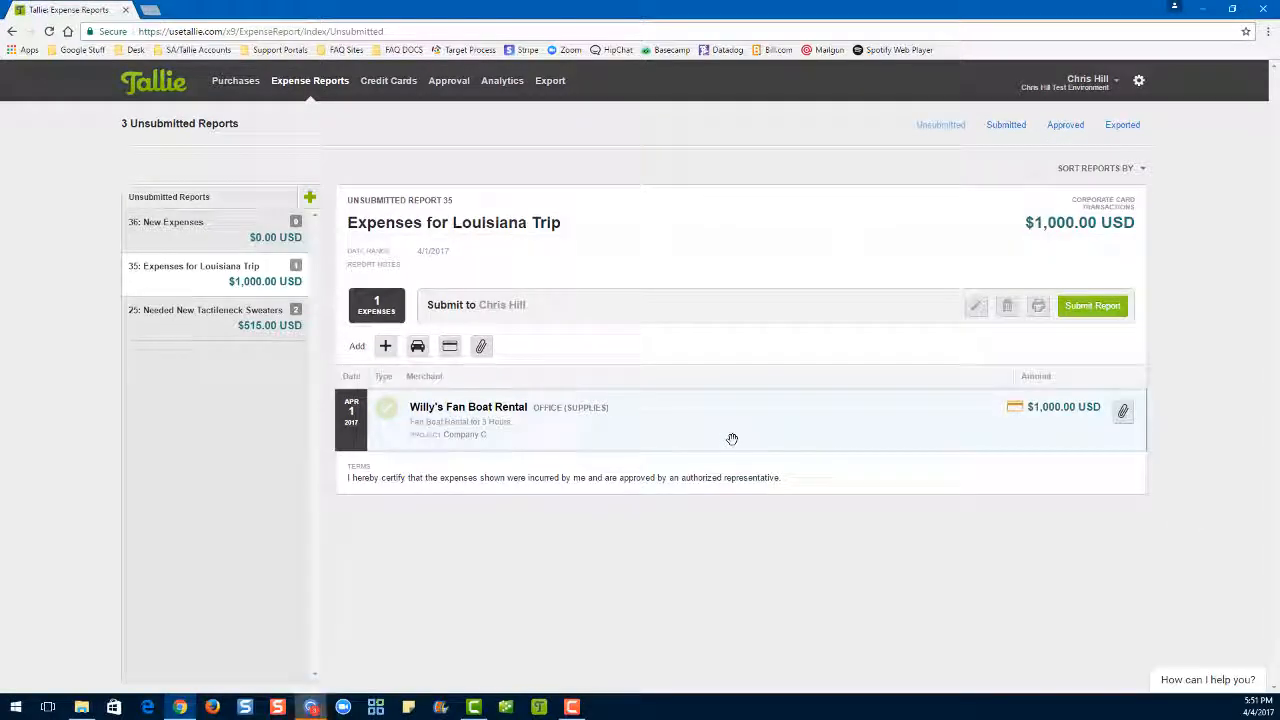
Move the Willy's Fan Boat Rental expense into report 25 'Needed New Tactleneck Sweaters'
left_click(388, 408)
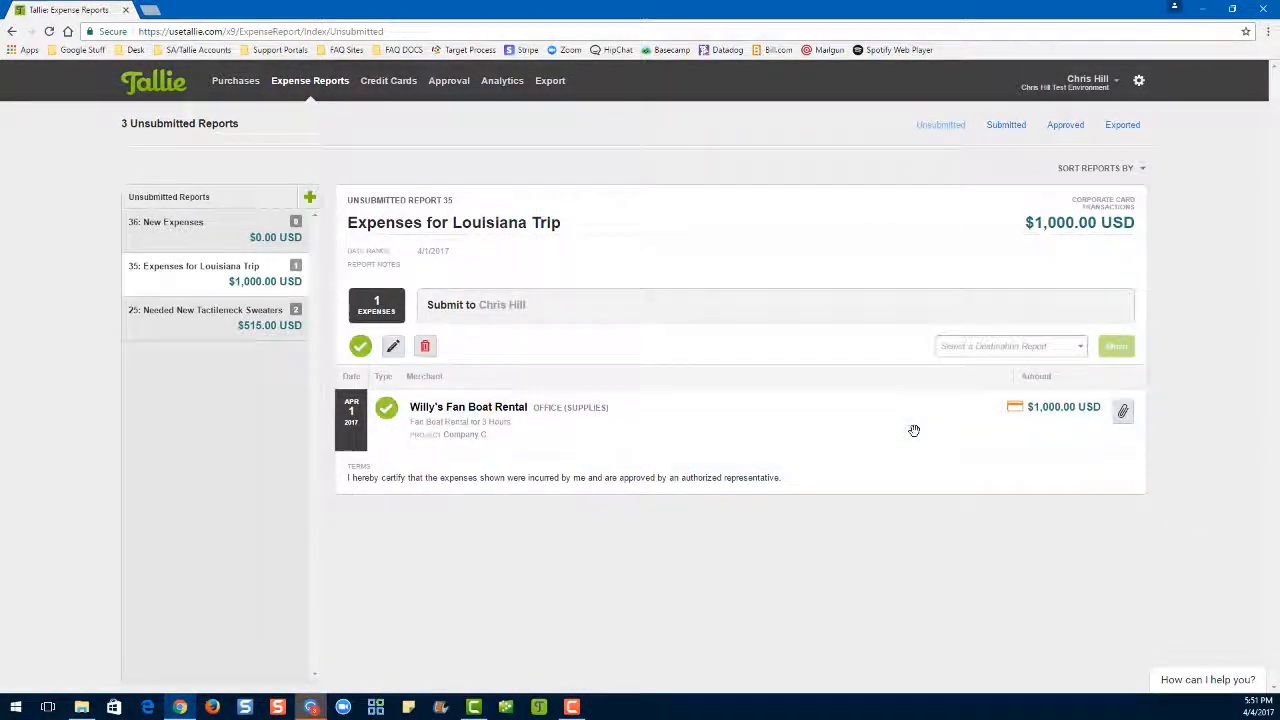
left_click(1010, 344)
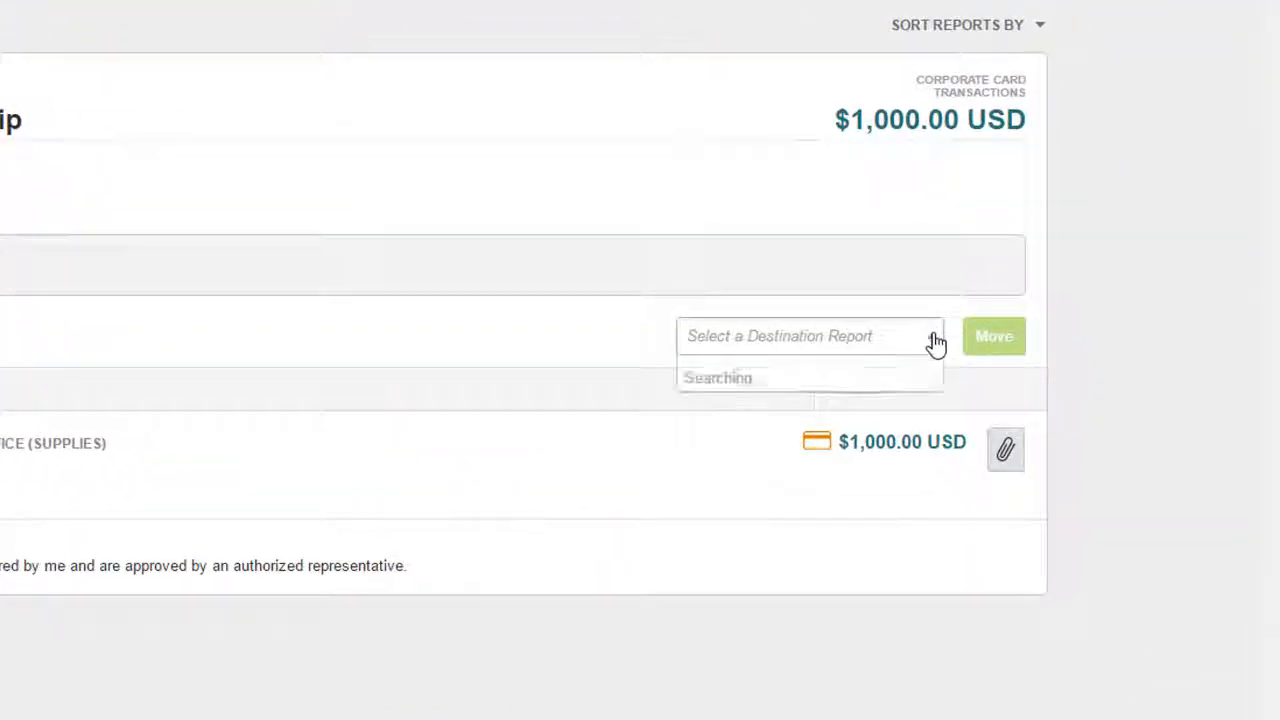
left_click(804, 336)
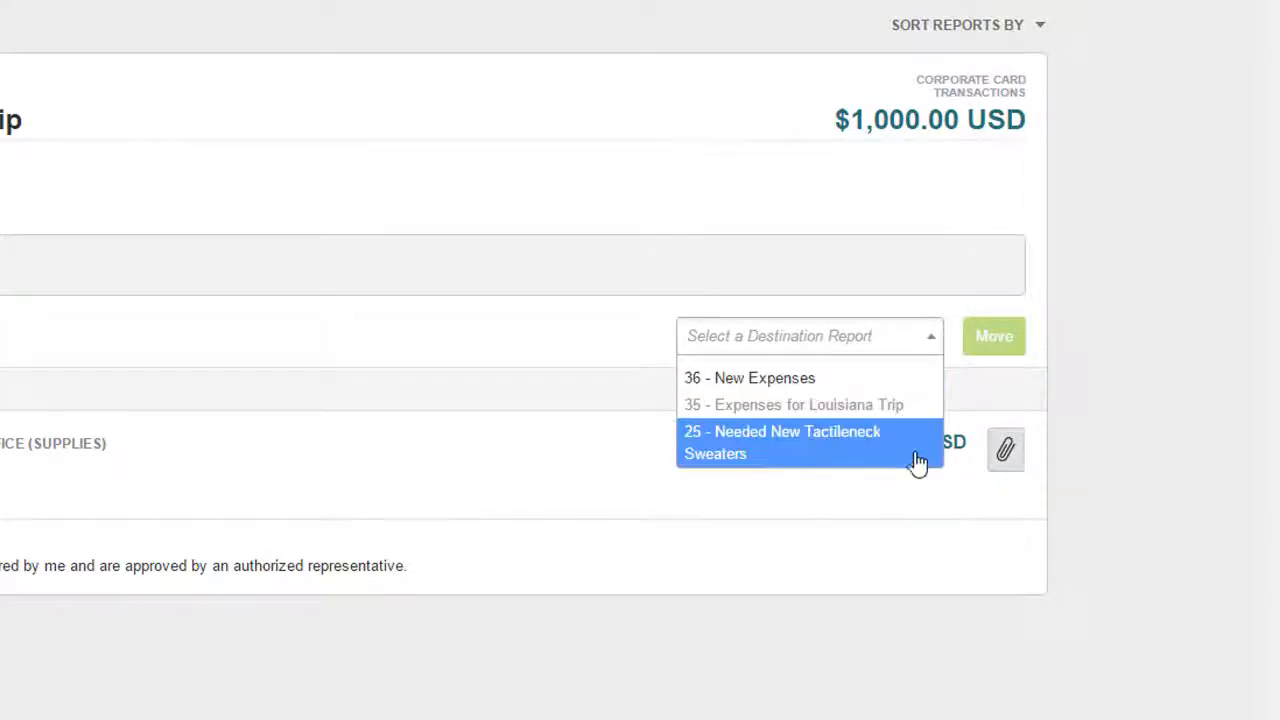
left_click(782, 442)
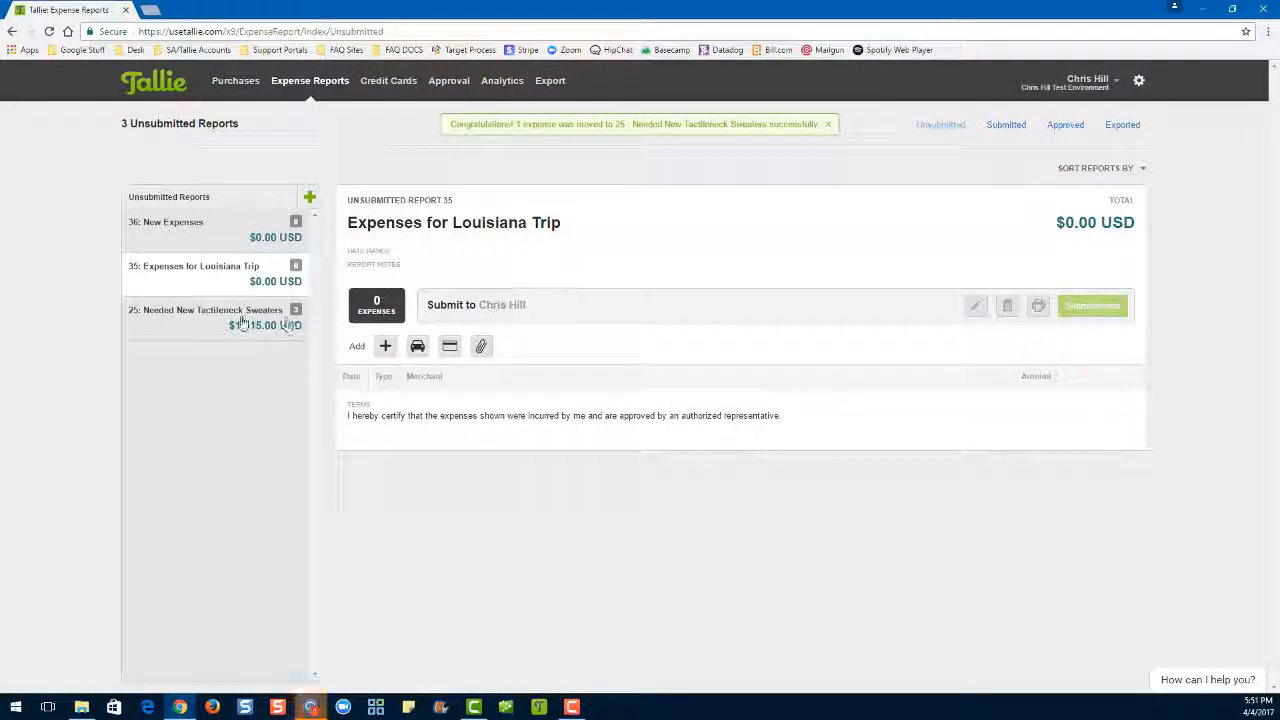
Show the Needed New Tactleneck Sweaters report, now three expenses totaling $1,515.00
left_click(208, 310)
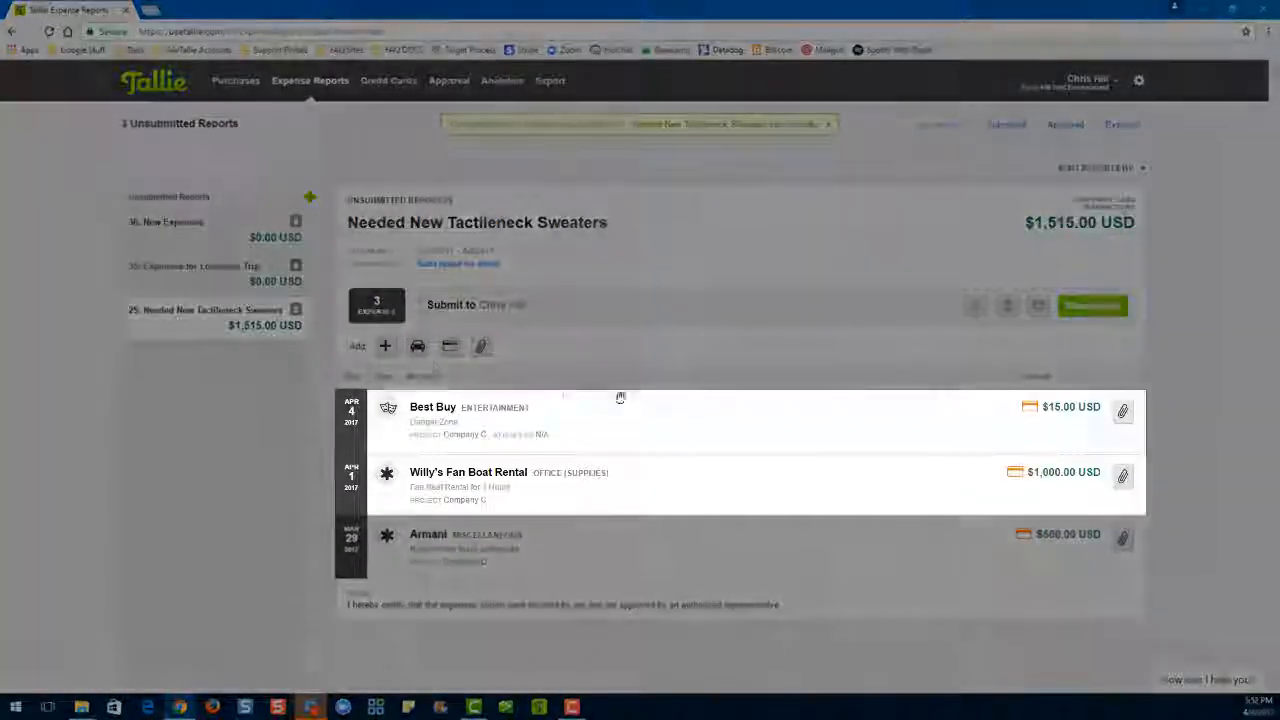